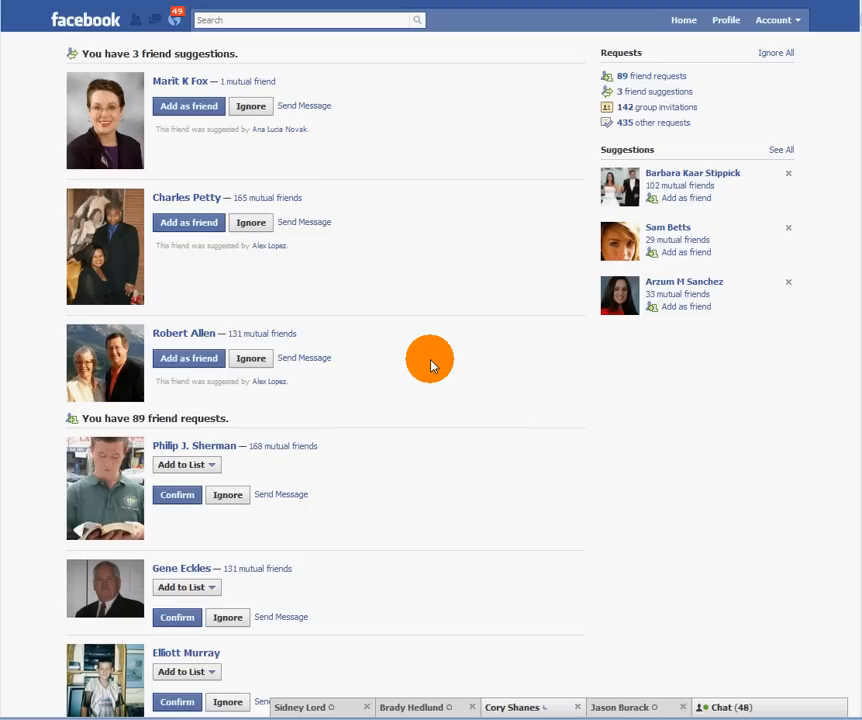
mouse_move(668, 47)
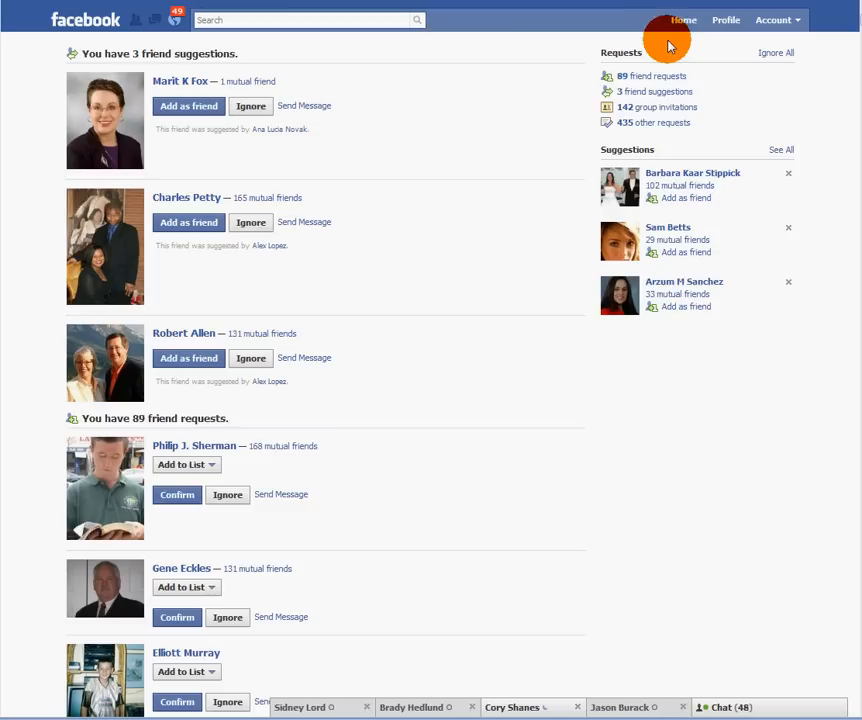
mouse_move(230, 19)
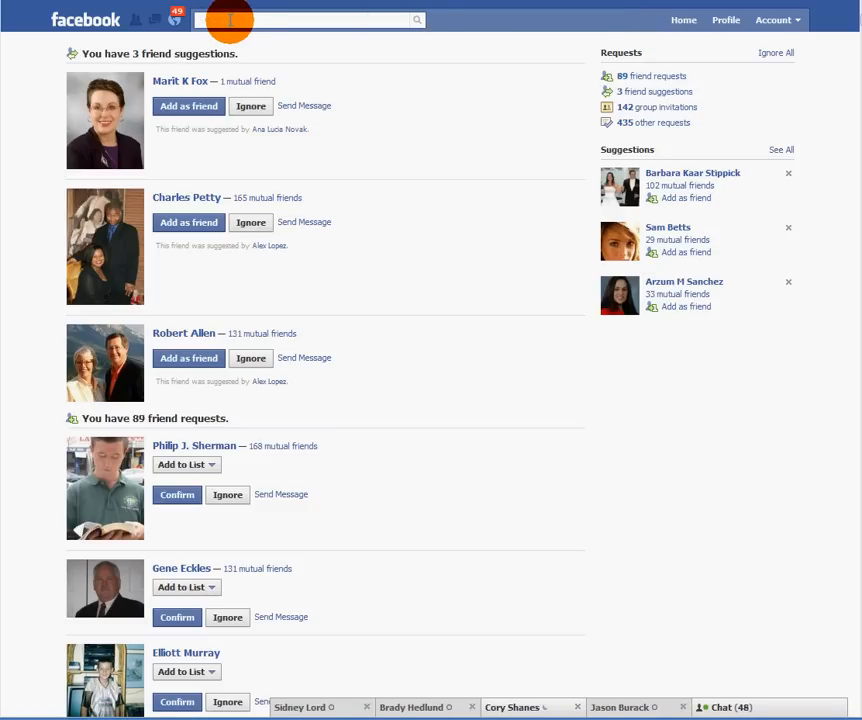
Step: Search Facebook for 'nathan latka' and open his fan page
text(nathan latka)
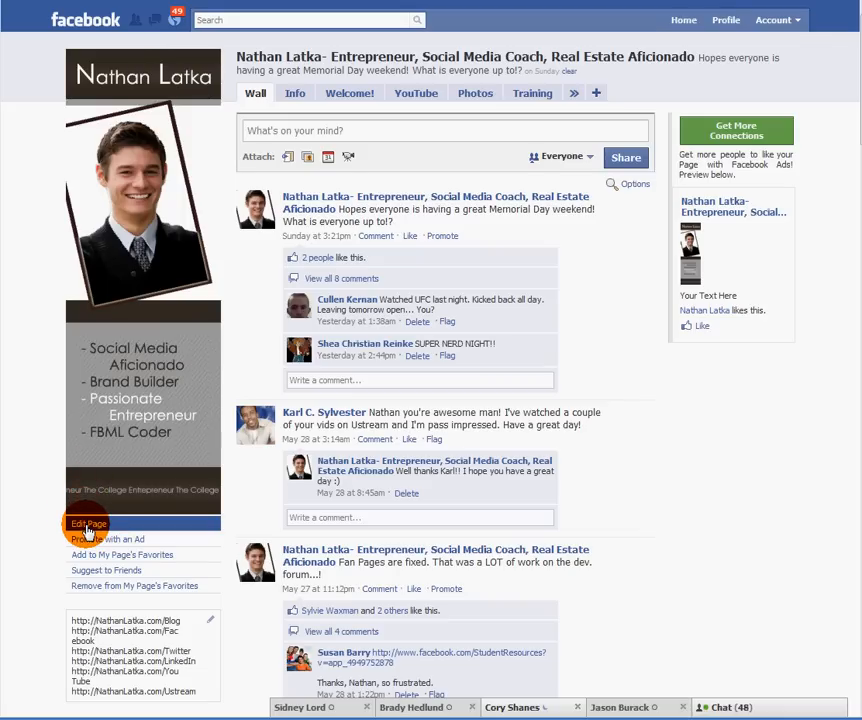
Step: Open Edit Page and scroll down to the Admins box
click(86, 524)
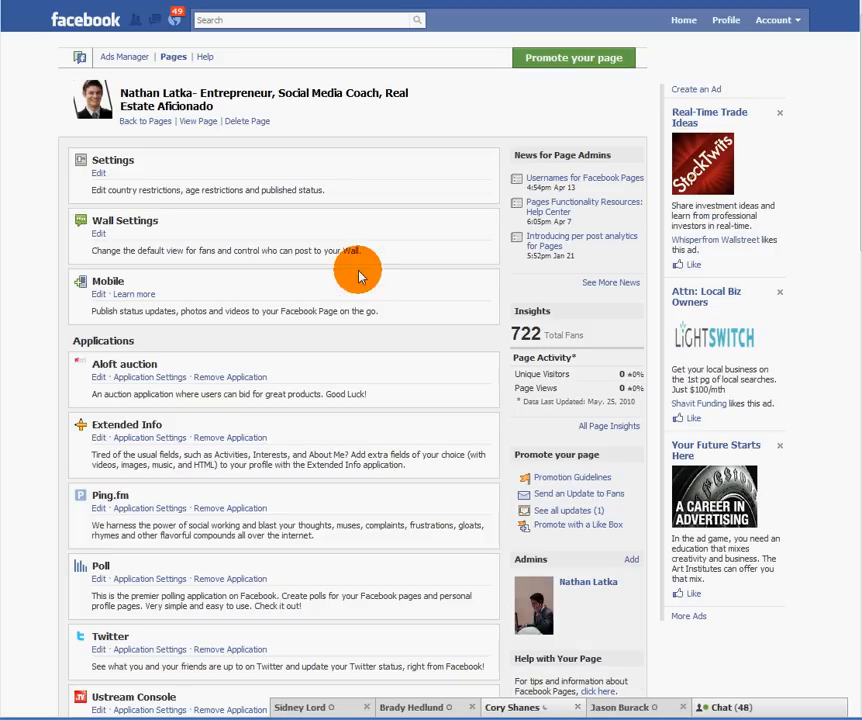
mouse_move(357, 265)
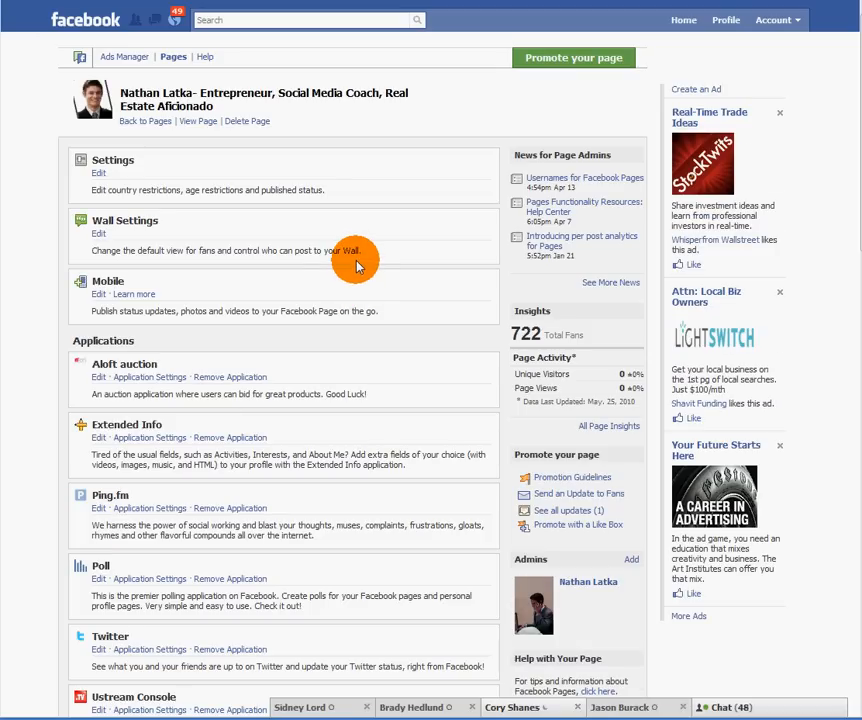
scroll(down, 3)
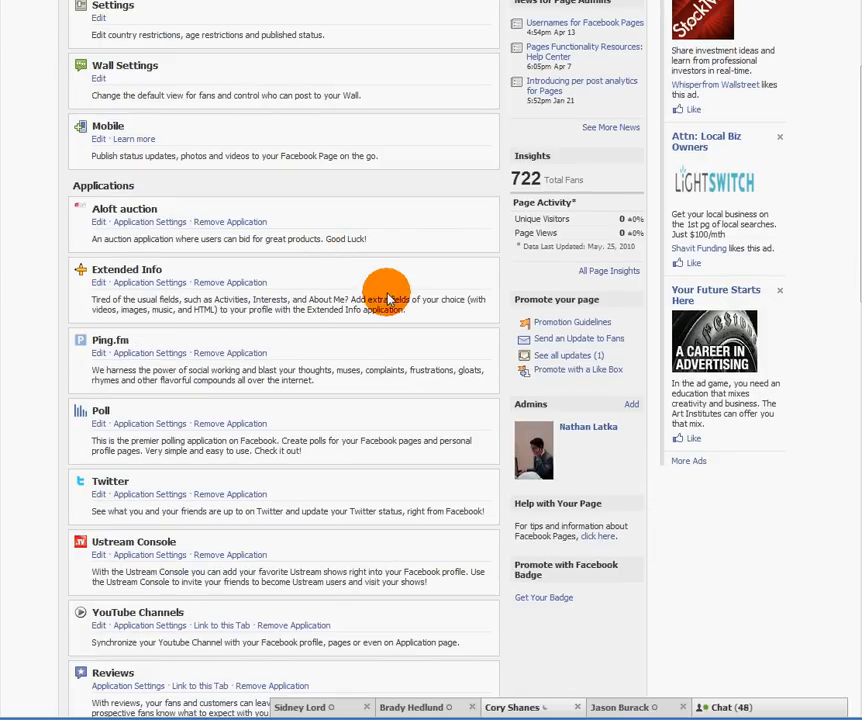
mouse_move(625, 411)
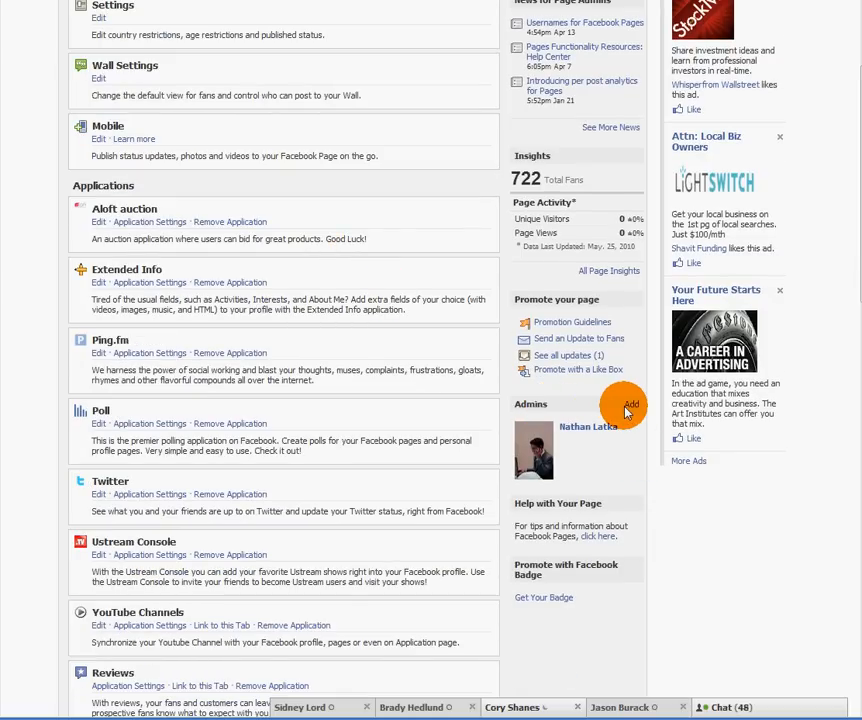
Step: Open the add-admins friend picker and try searching names like 'mark'
click(630, 408)
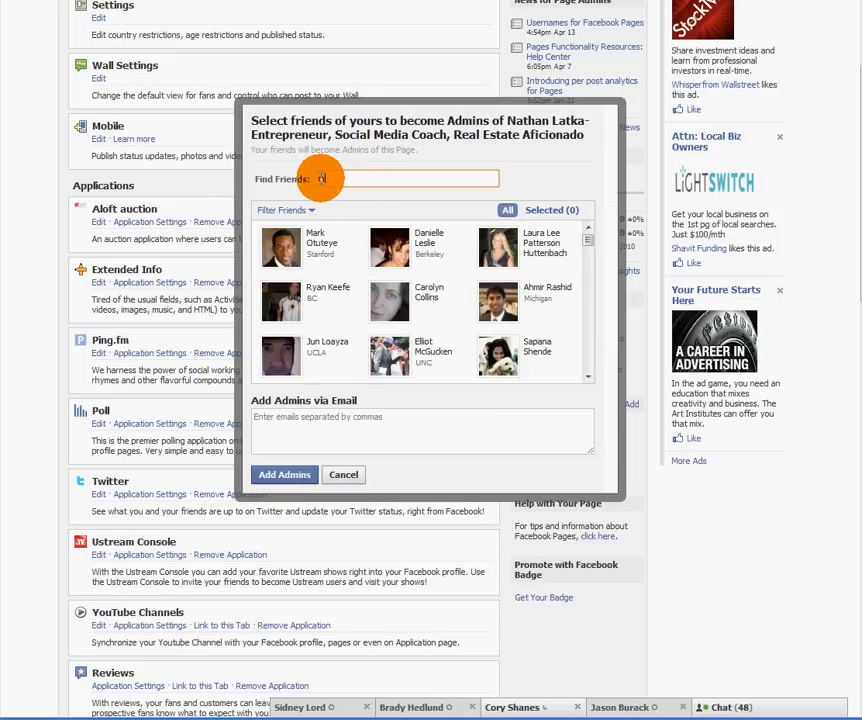
text(mark)
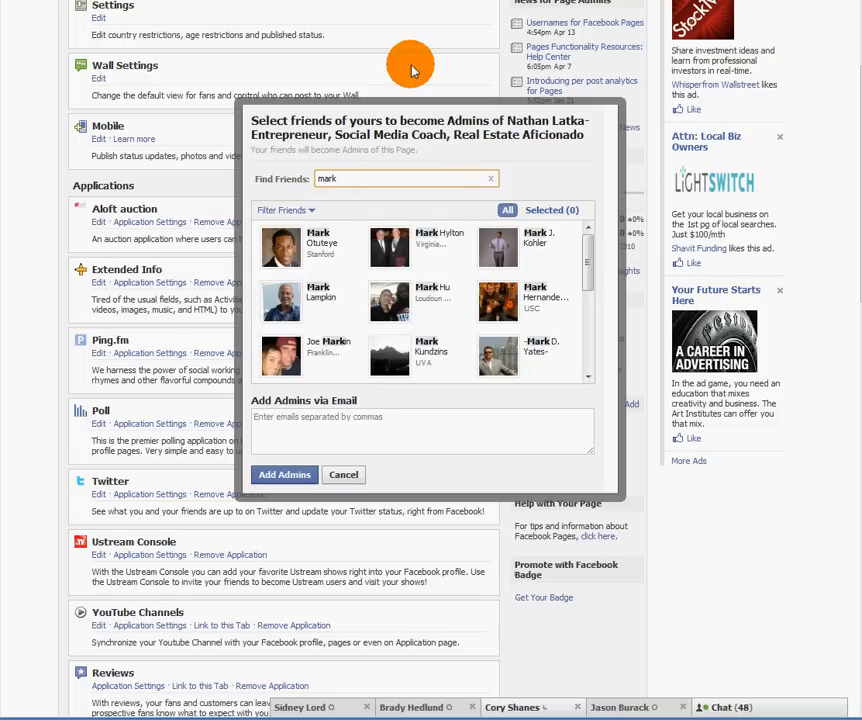
text(h)
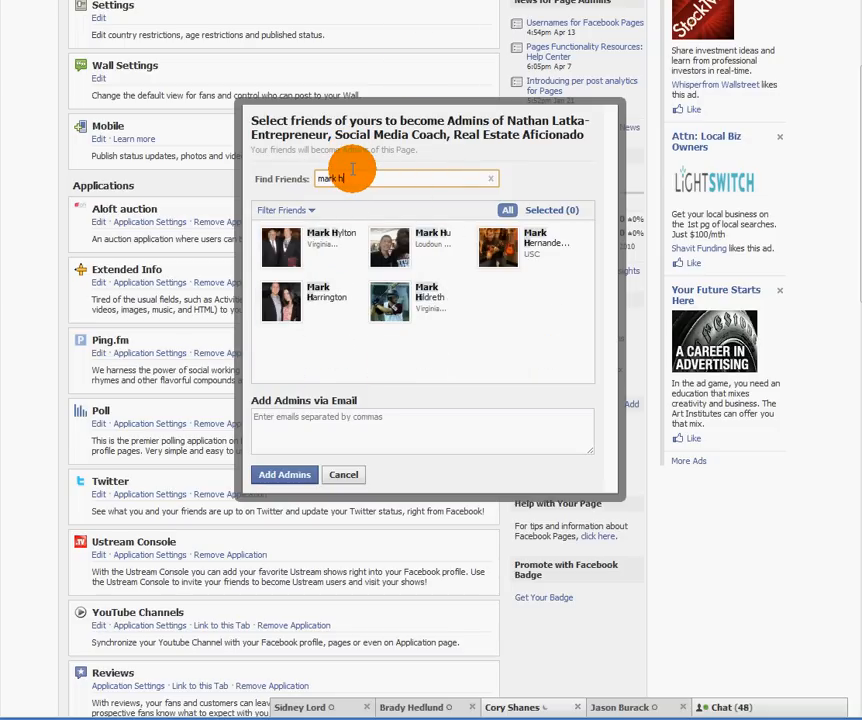
text(y)
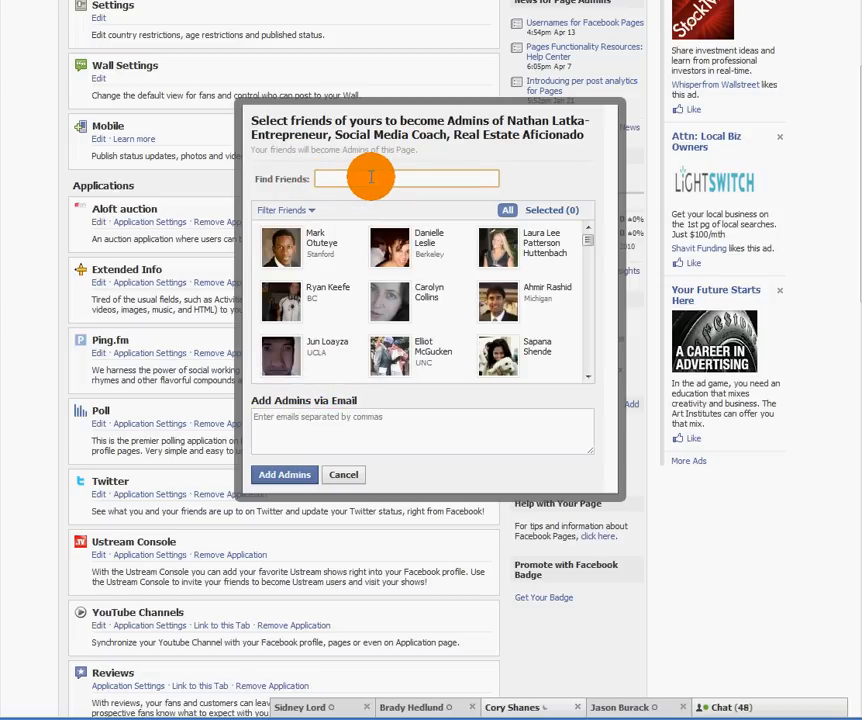
Step: Search friends for 'Nathan Latka', then enter 'nathanlatka' in the admin email box
text(Nathan Latka)
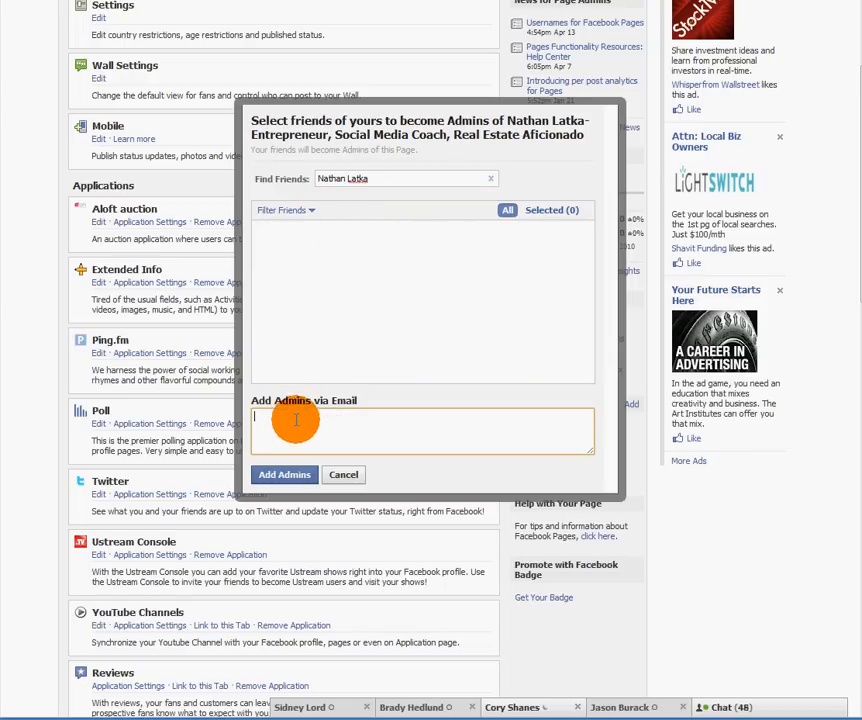
text(nathanlatka)
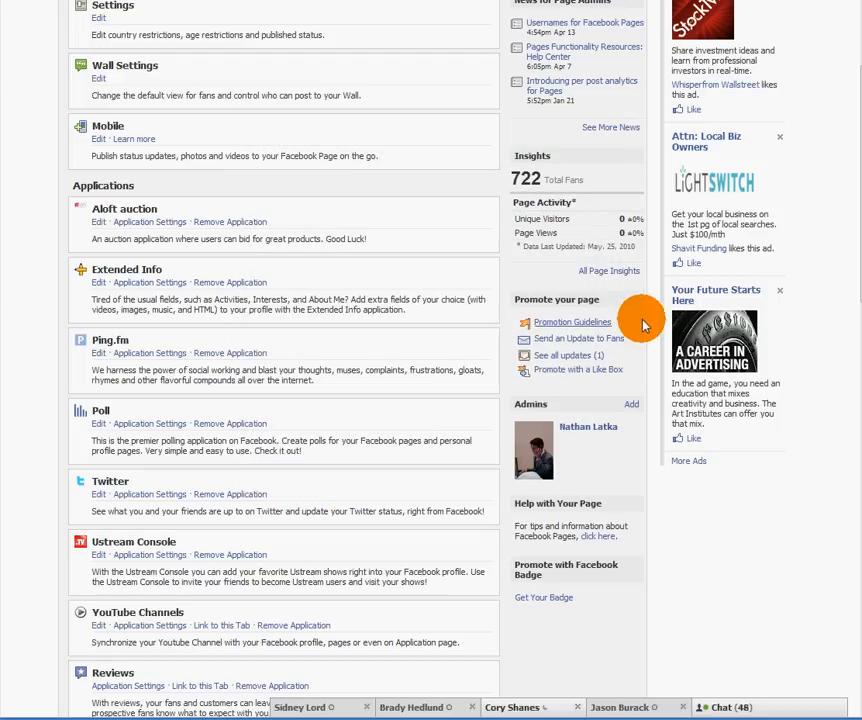
mouse_move(517, 250)
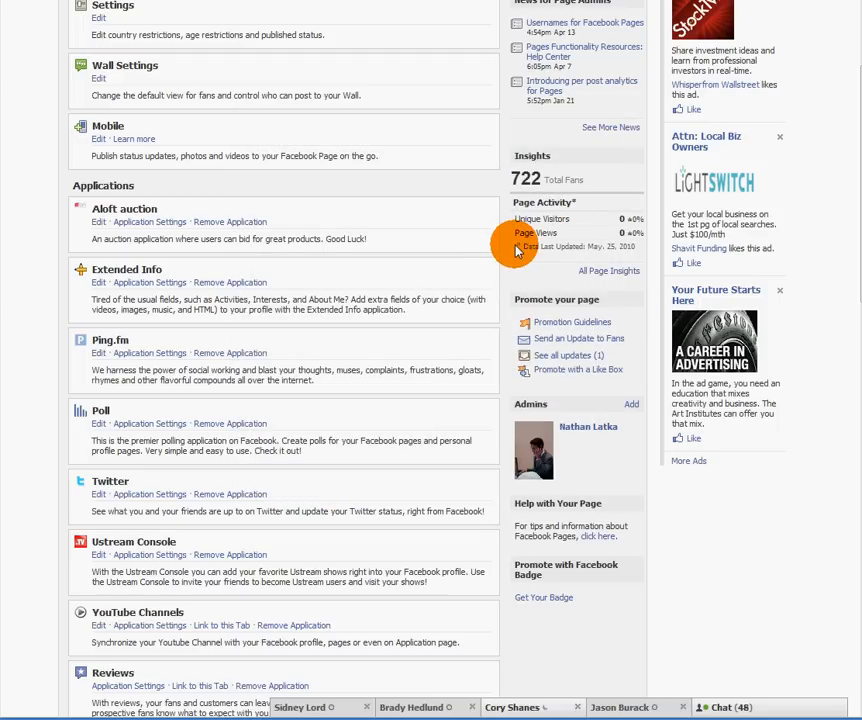